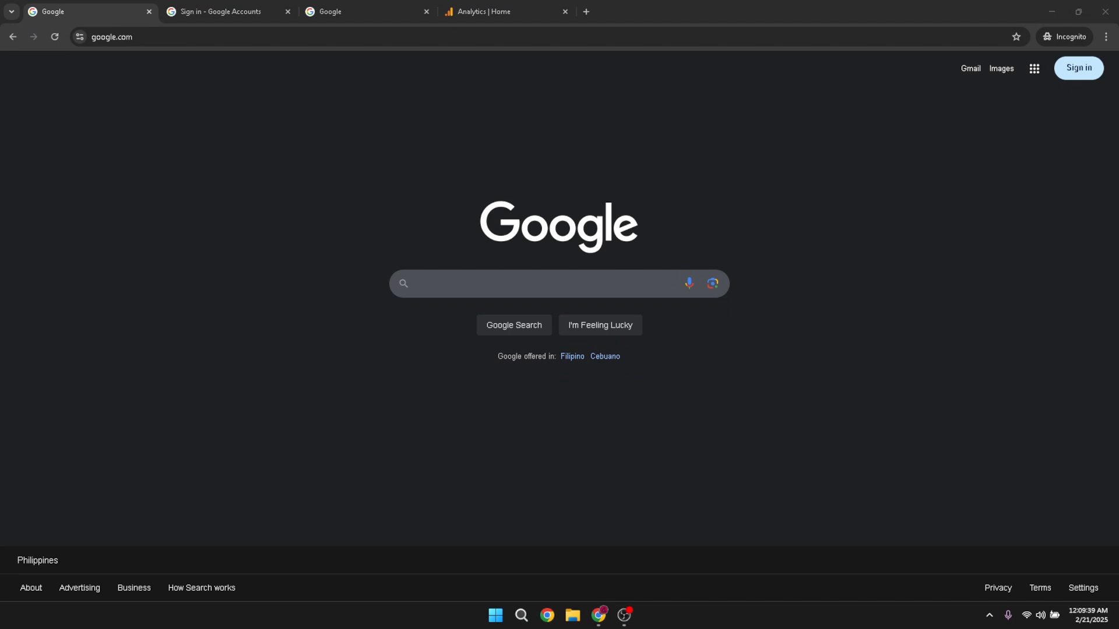
mouse_move(836, 152)
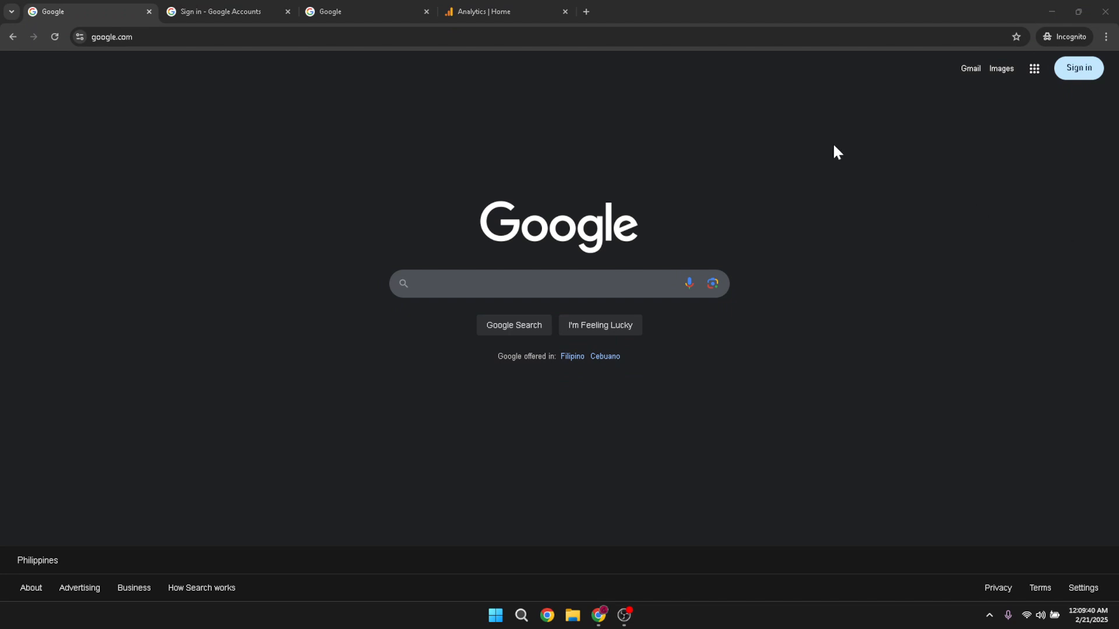
mouse_move(774, 51)
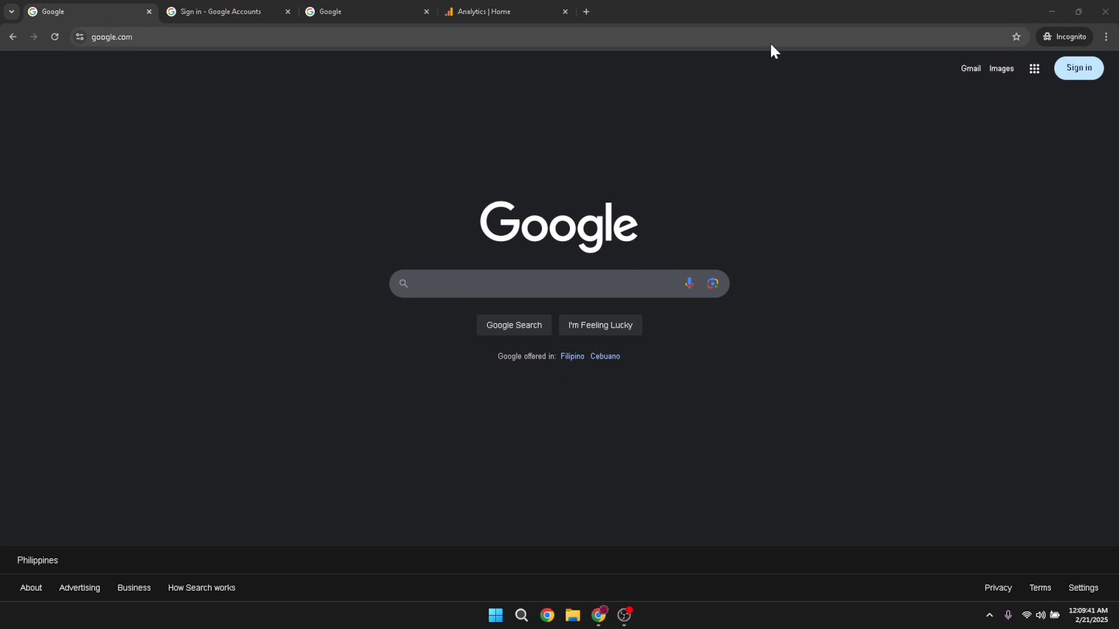
mouse_move(781, 38)
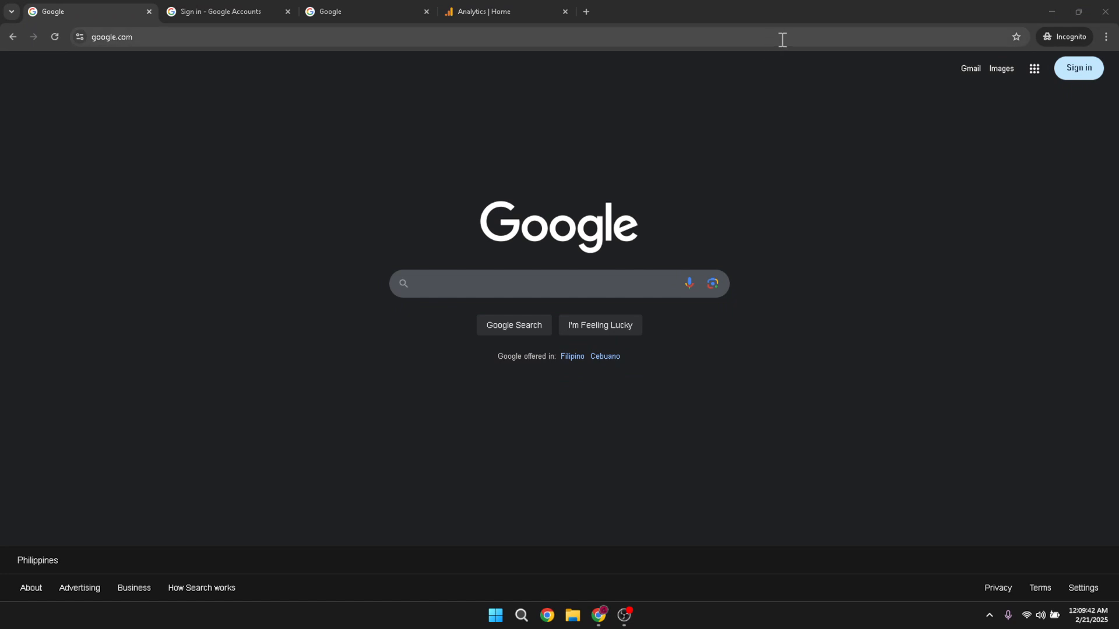
mouse_move(798, 23)
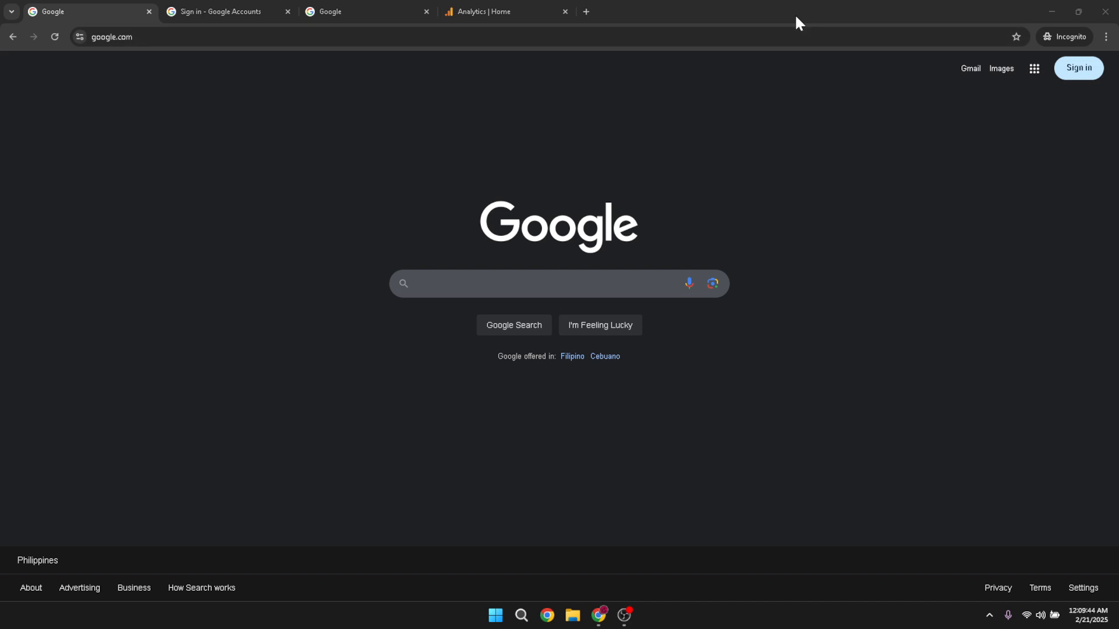
mouse_move(855, 21)
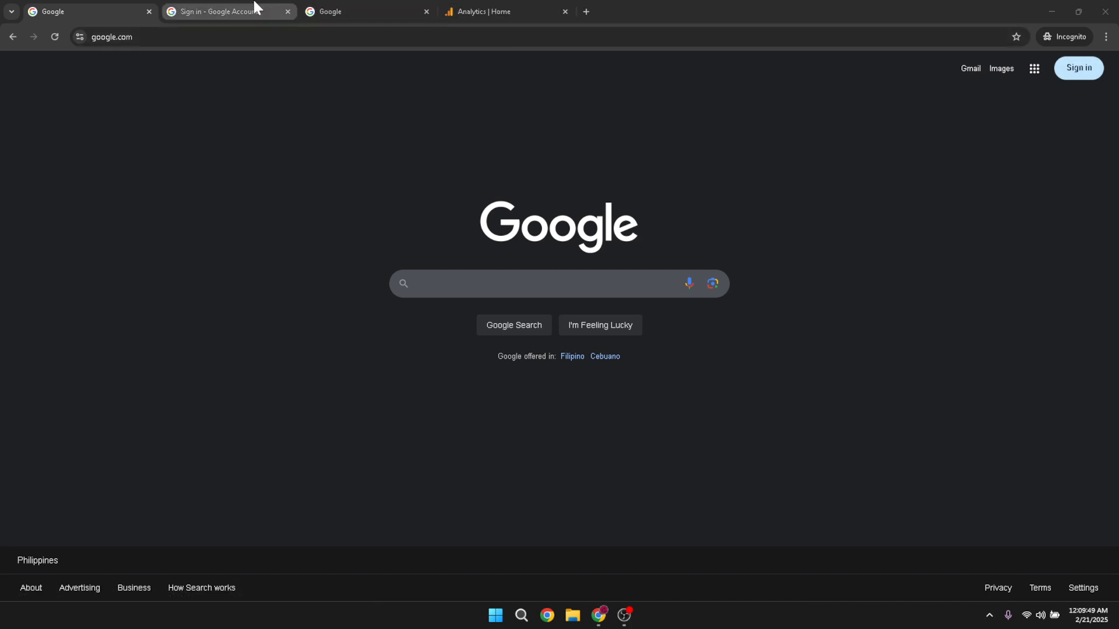
Submit the entered password on the Google Accounts sign-in page to finish signing in
click(221, 11)
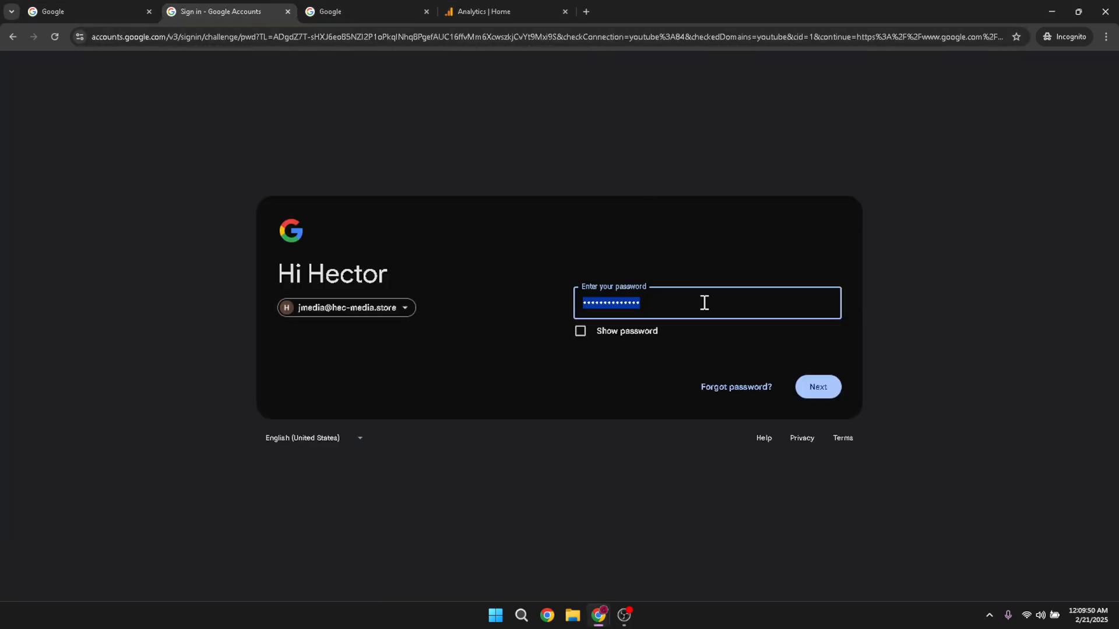
mouse_move(753, 370)
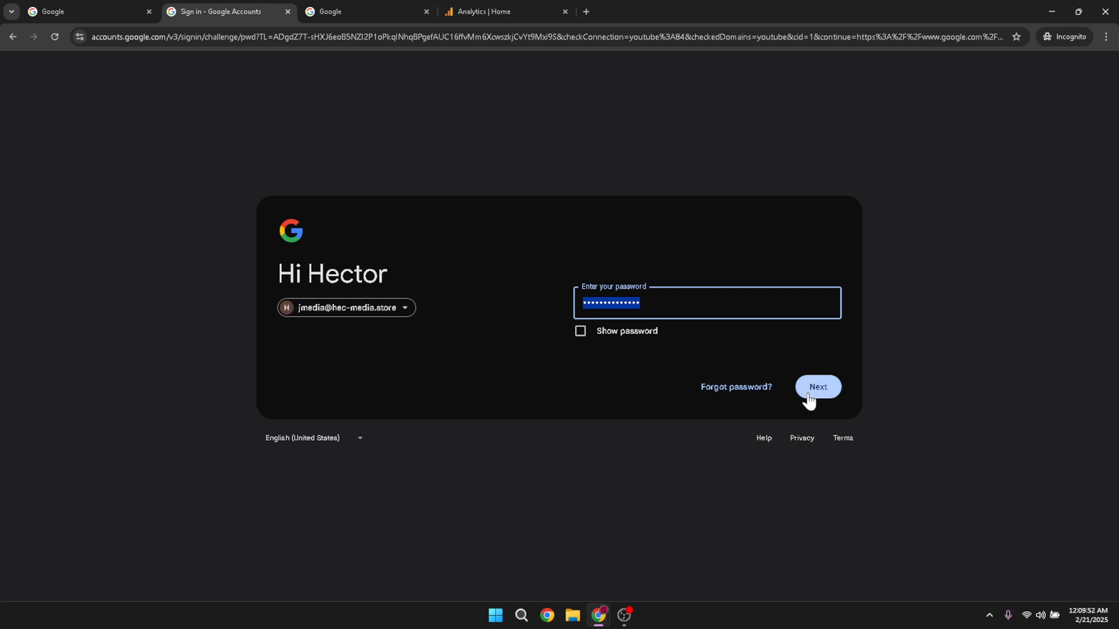
click(364, 12)
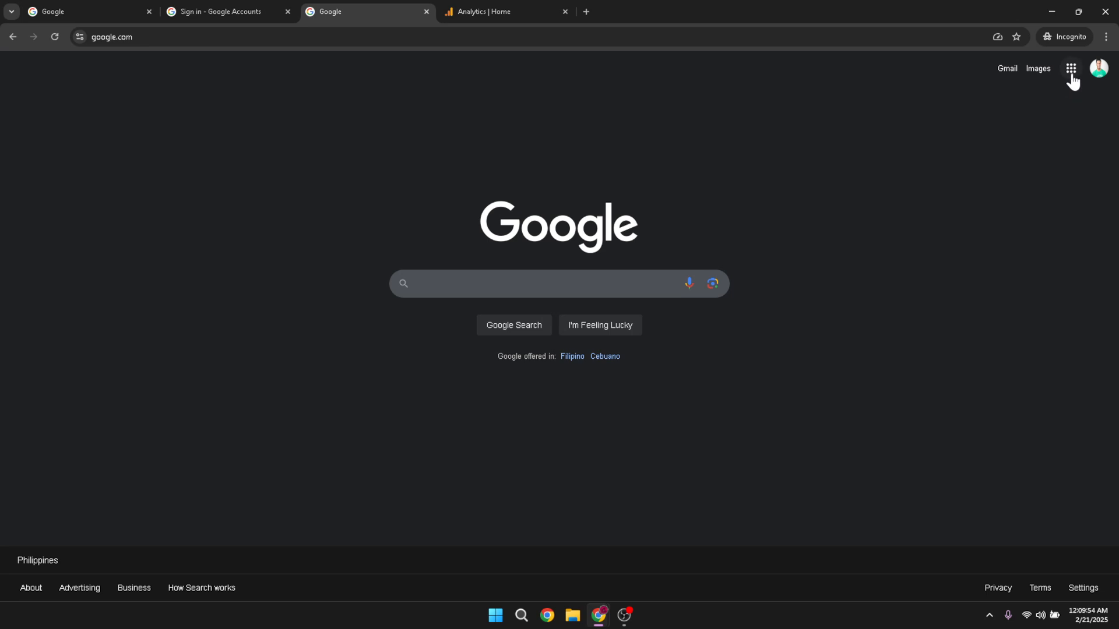
Launch Google Analytics from the Google apps grid to reach the Techmalina Home report
click(1069, 69)
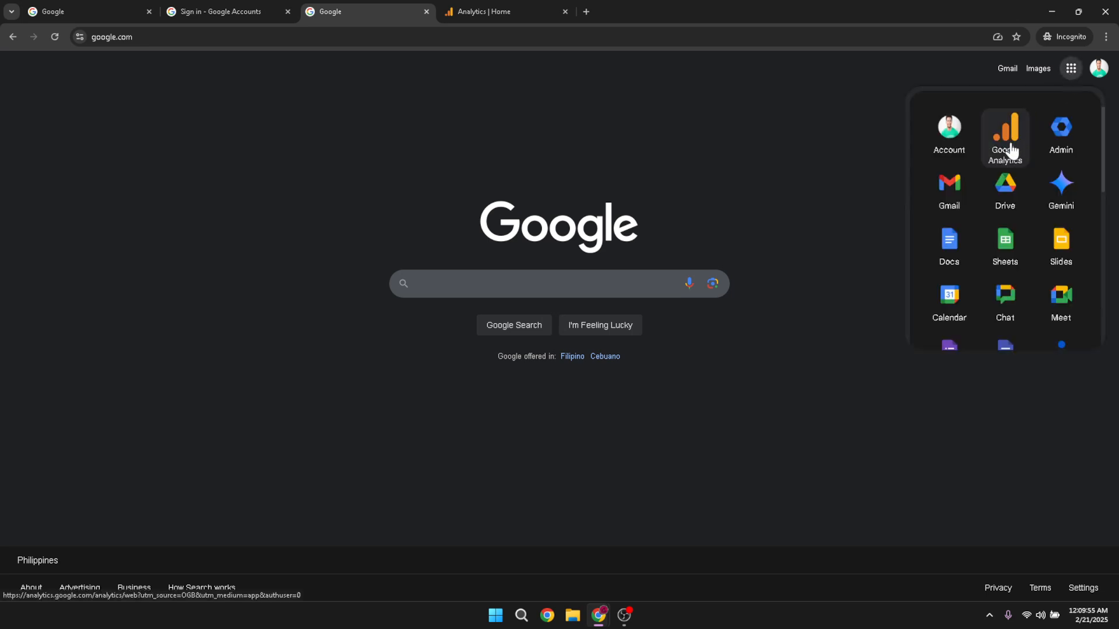
mouse_move(1014, 113)
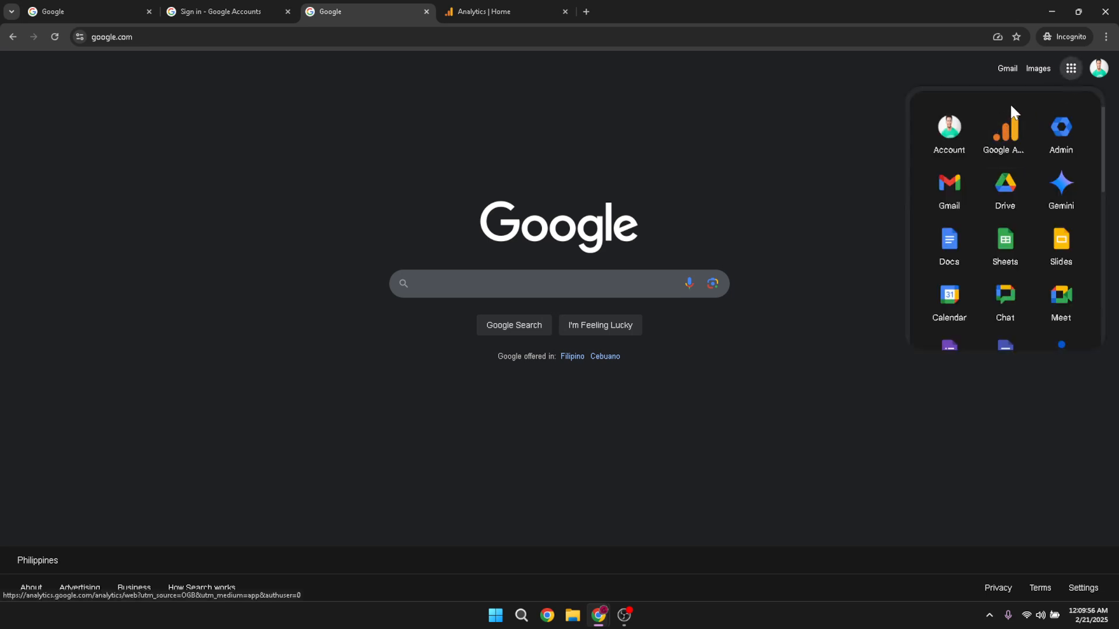
click(500, 12)
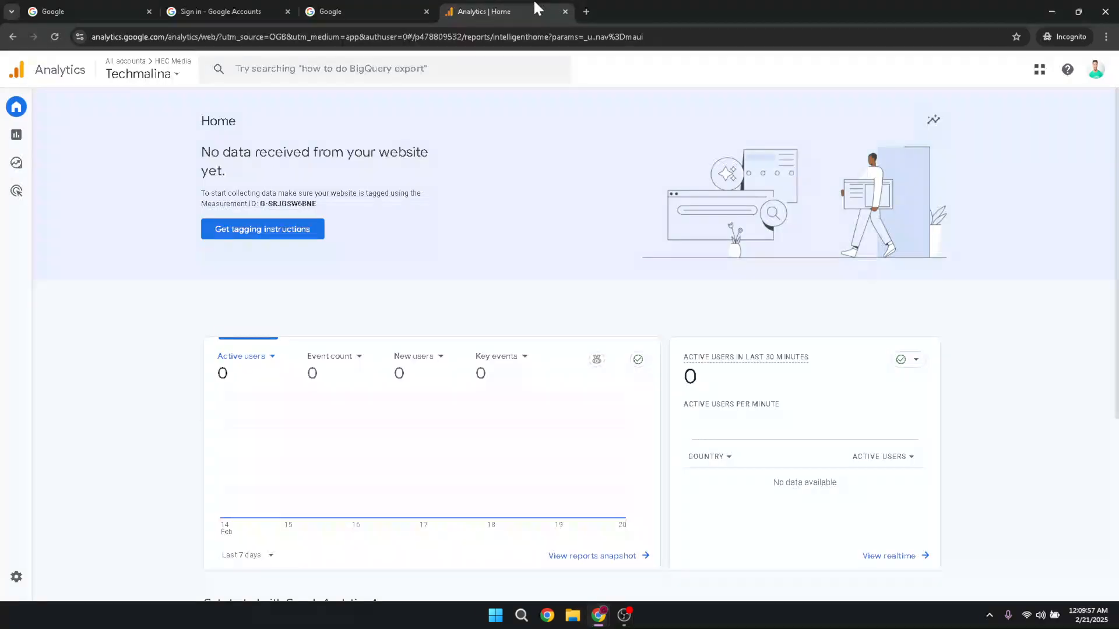
mouse_move(16, 106)
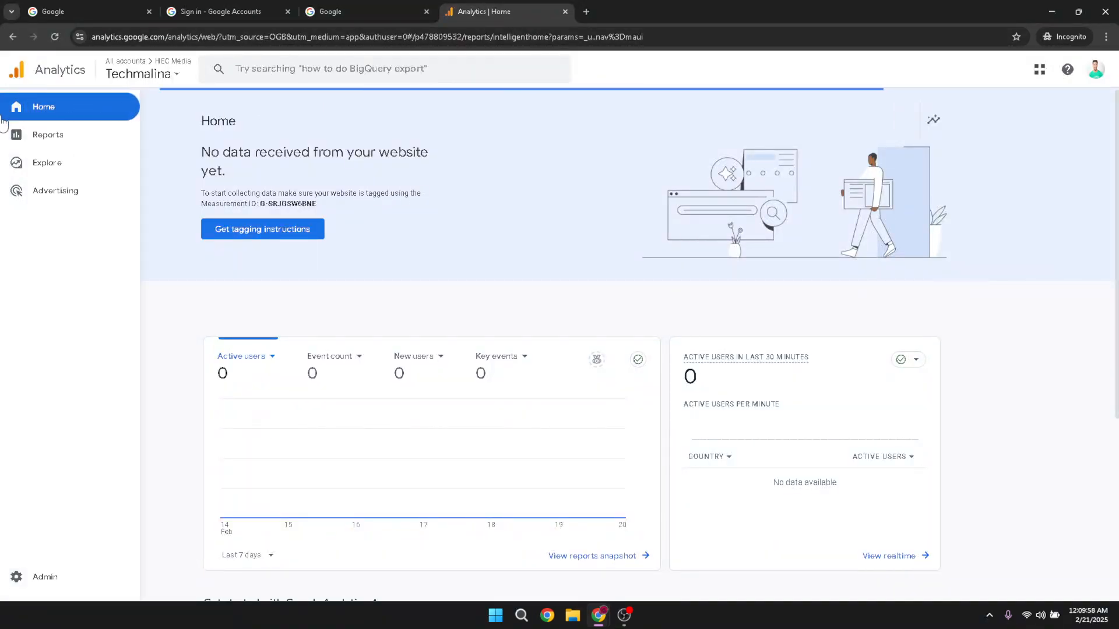
mouse_move(47, 163)
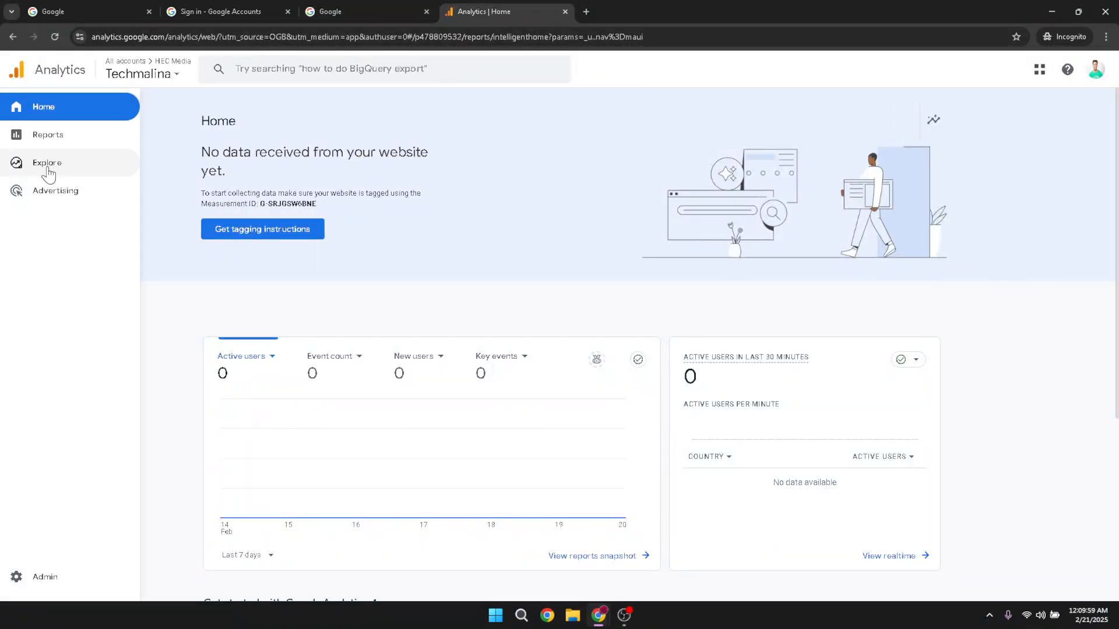
Start a new Blank exploration from the Explore section
click(47, 163)
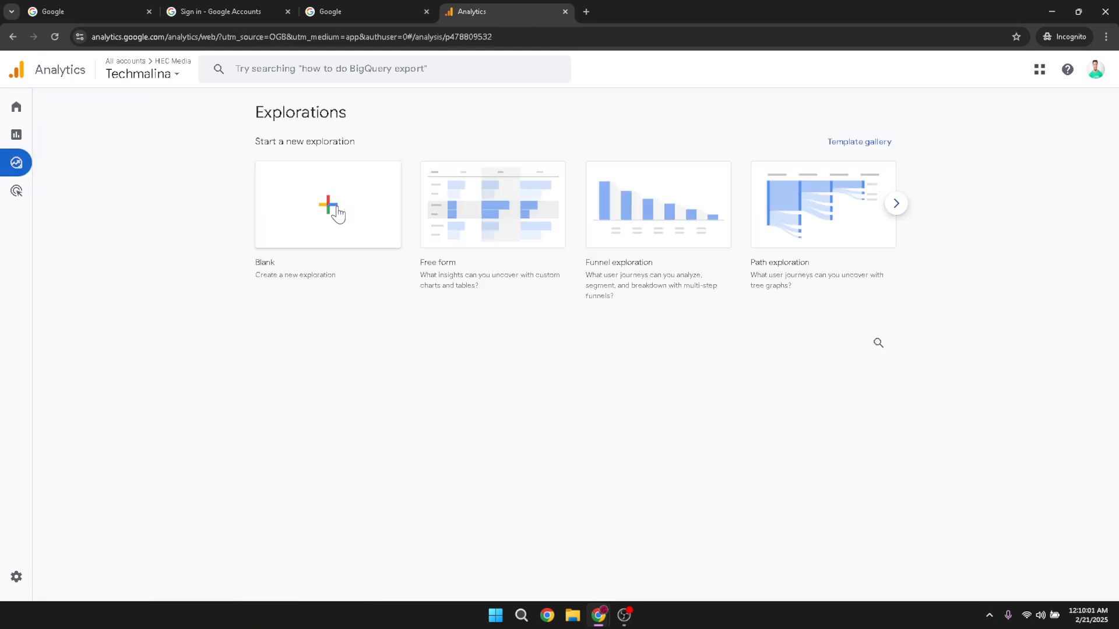
click(328, 205)
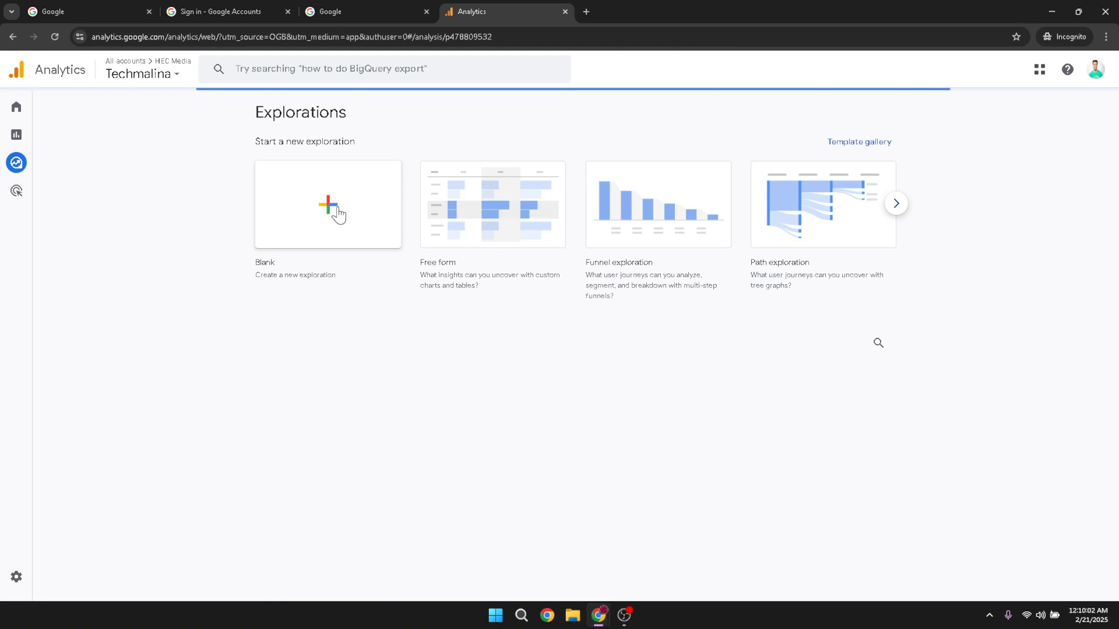
click(328, 206)
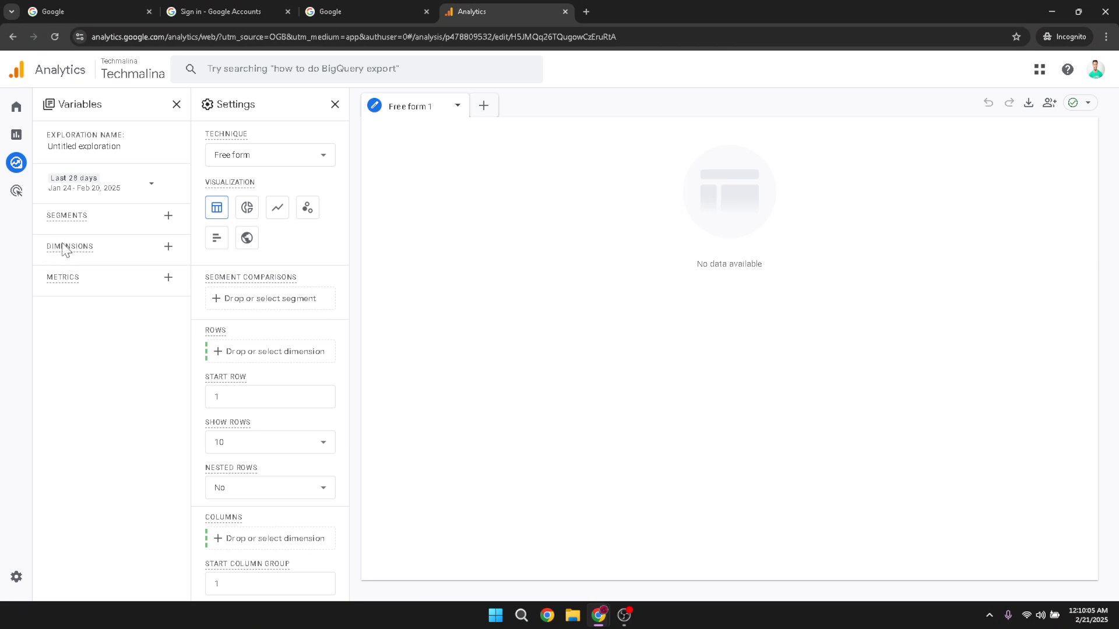
mouse_move(169, 259)
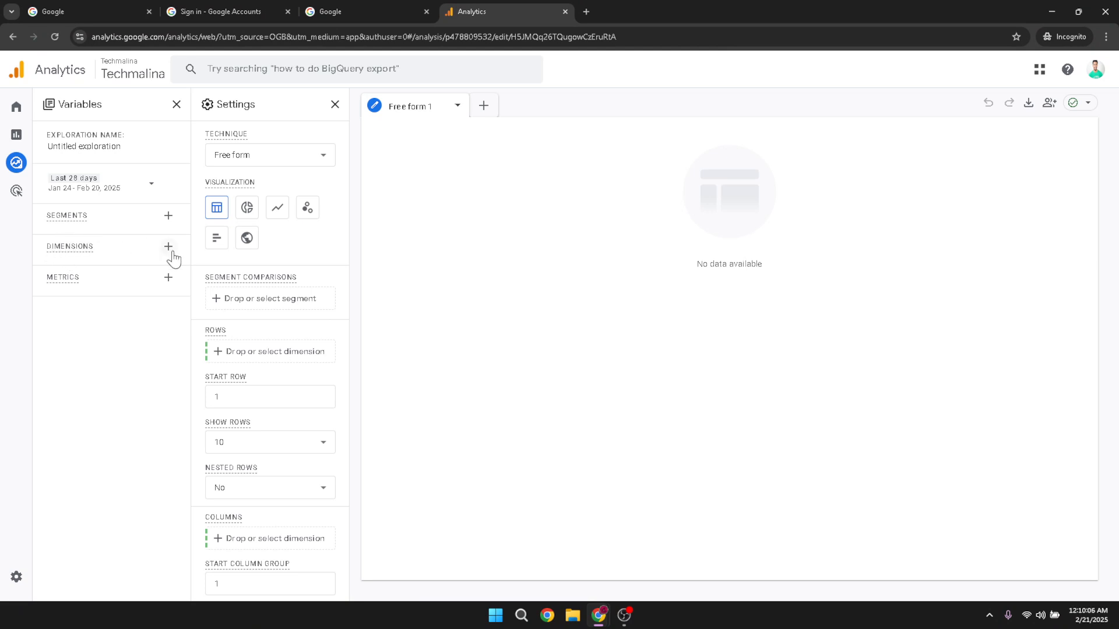
Add the Session source and Landing page dimensions to the exploration's variables and confirm
click(167, 248)
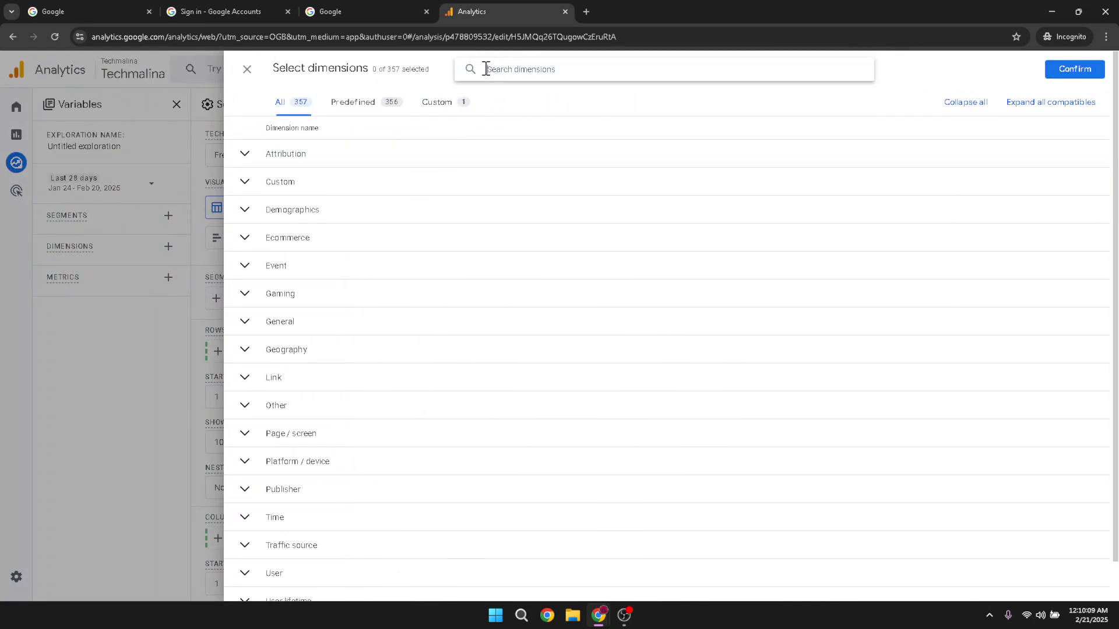
text(session sourc)
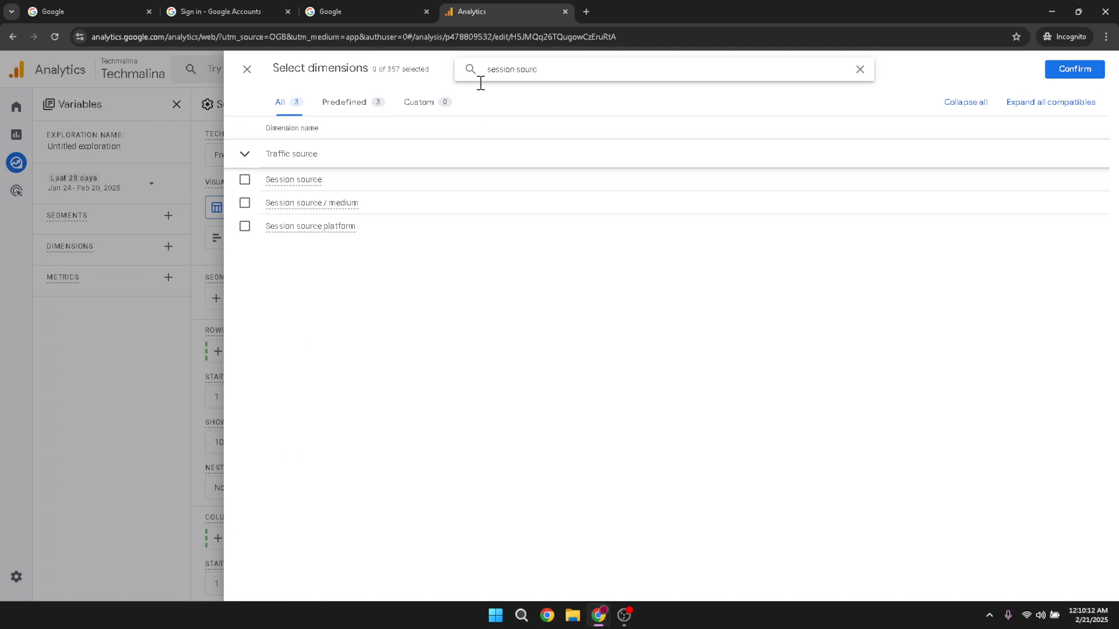
click(245, 180)
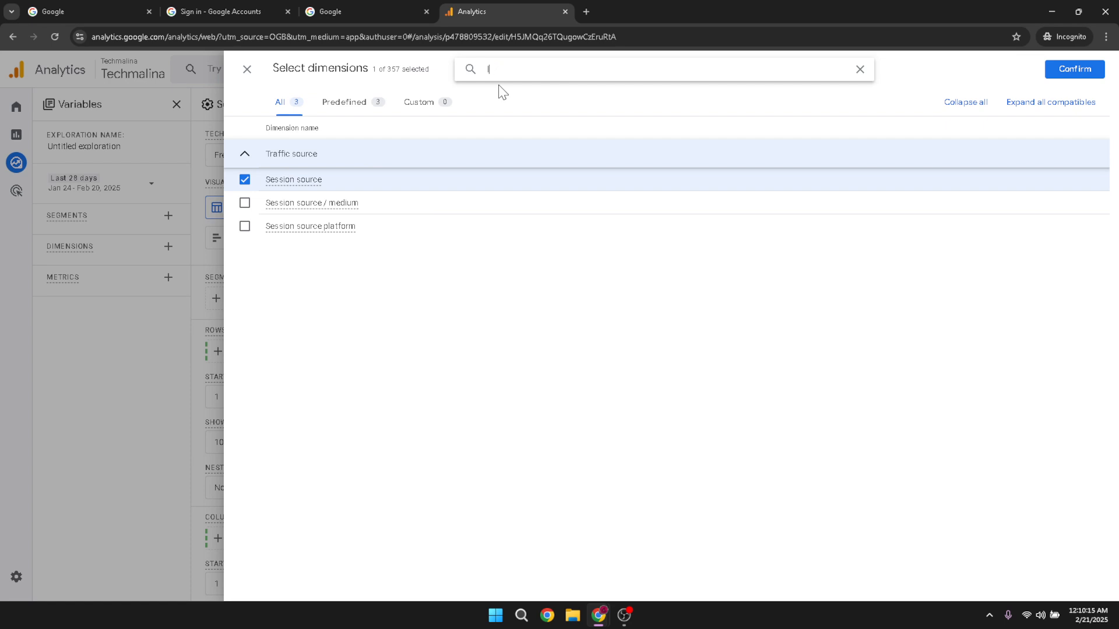
text(landin)
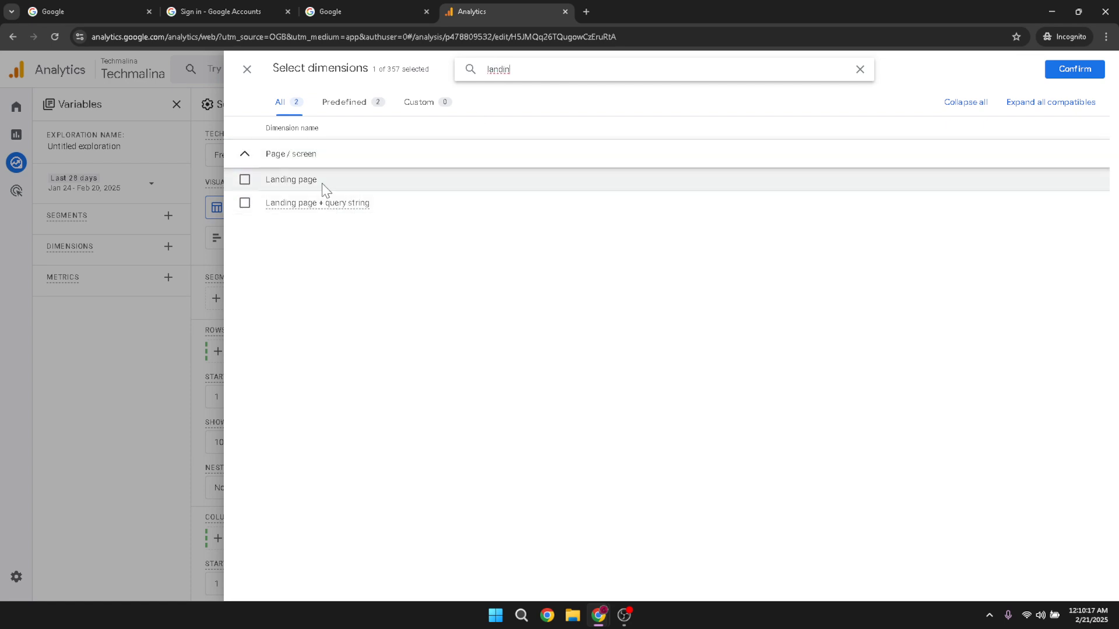
click(244, 180)
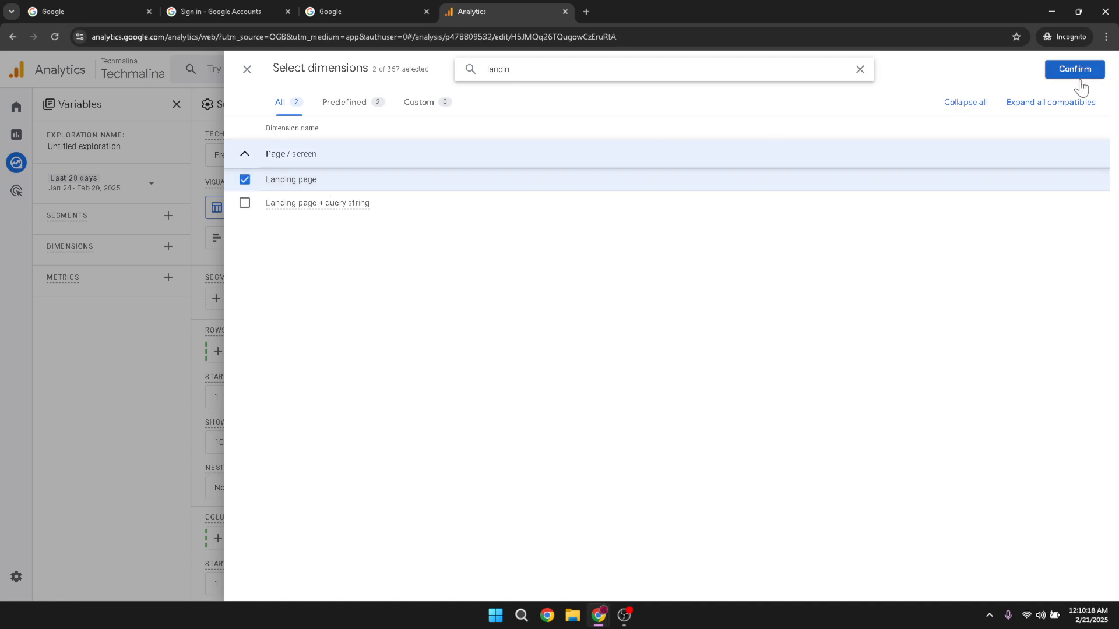
click(1074, 69)
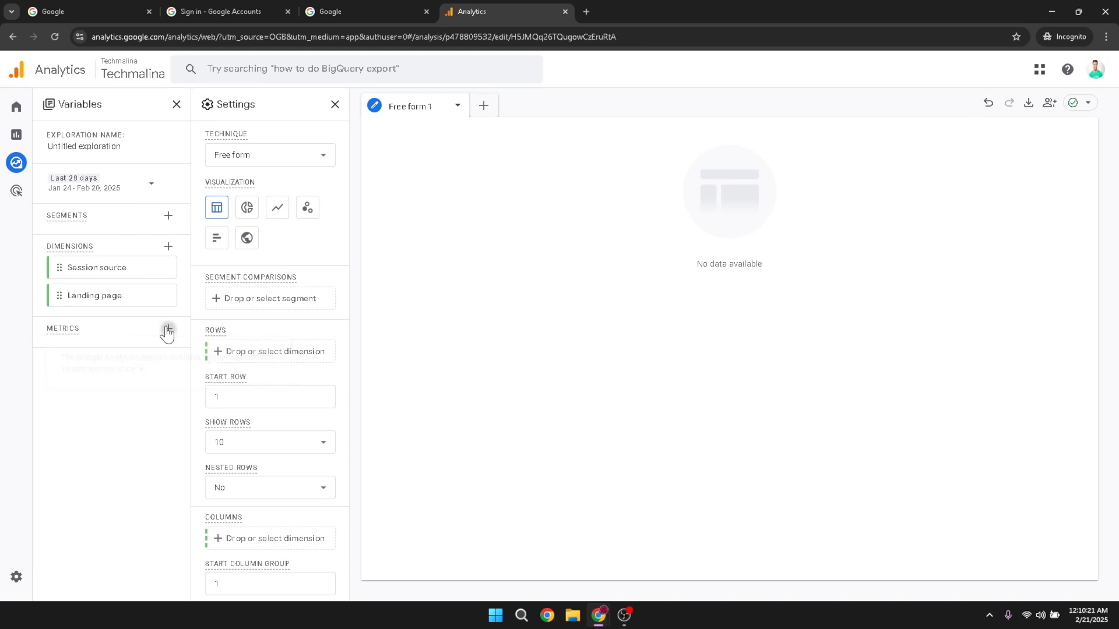
click(167, 328)
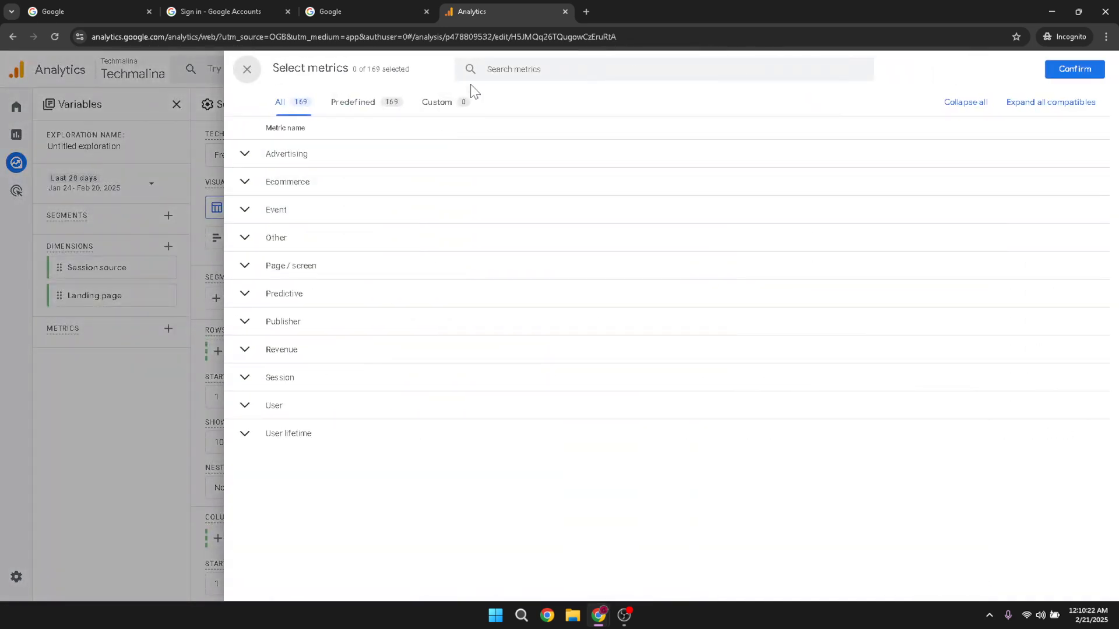
mouse_move(305, 208)
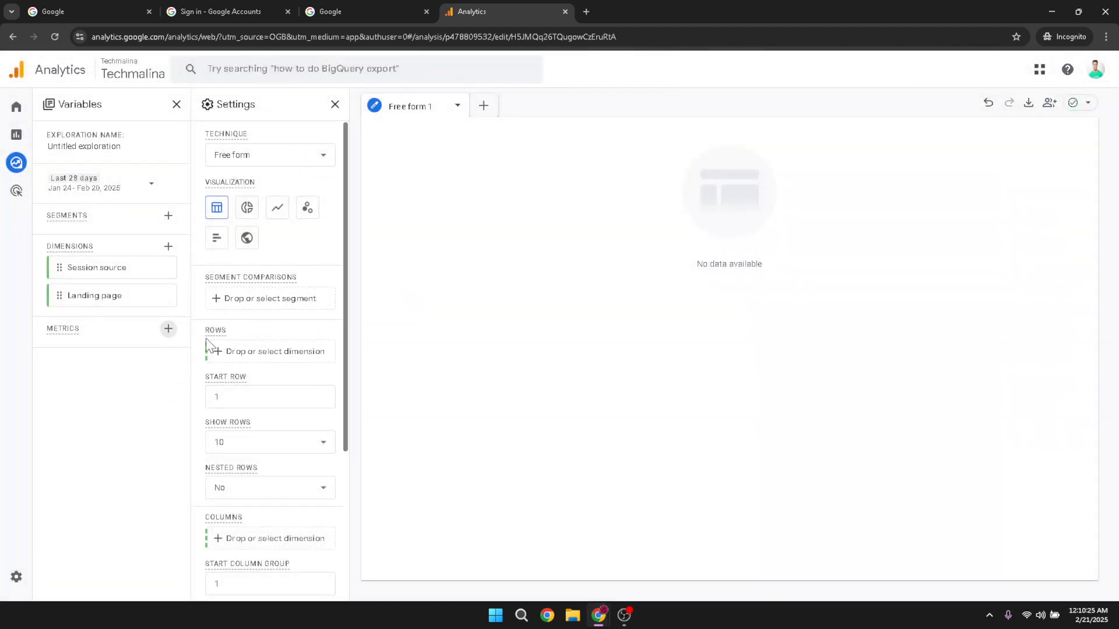
Use Session source as the first table row dimension
click(270, 351)
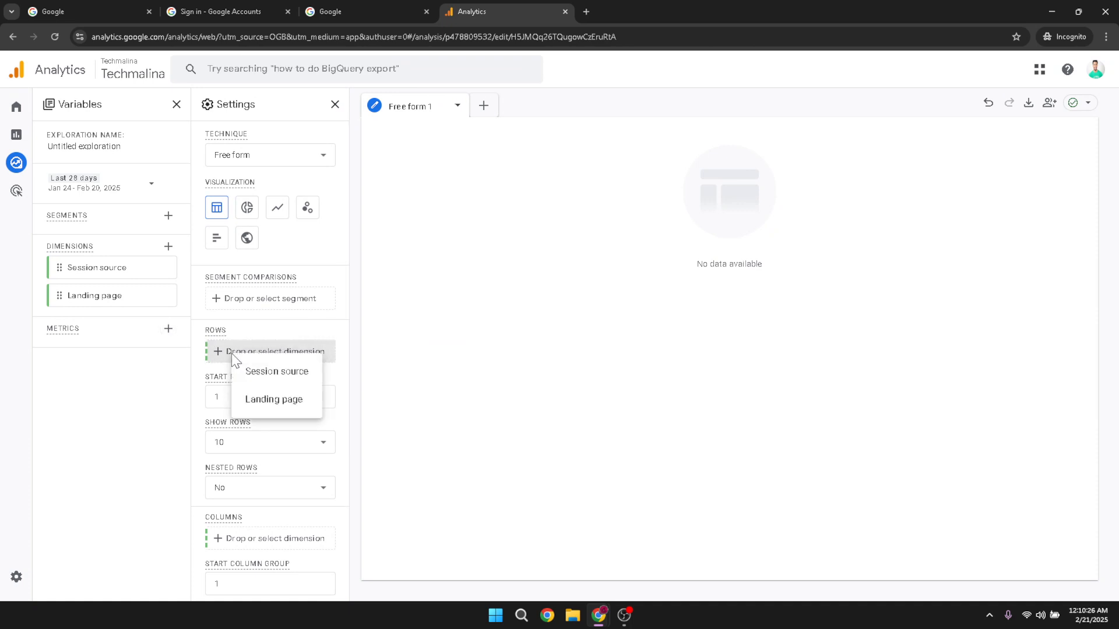
click(275, 371)
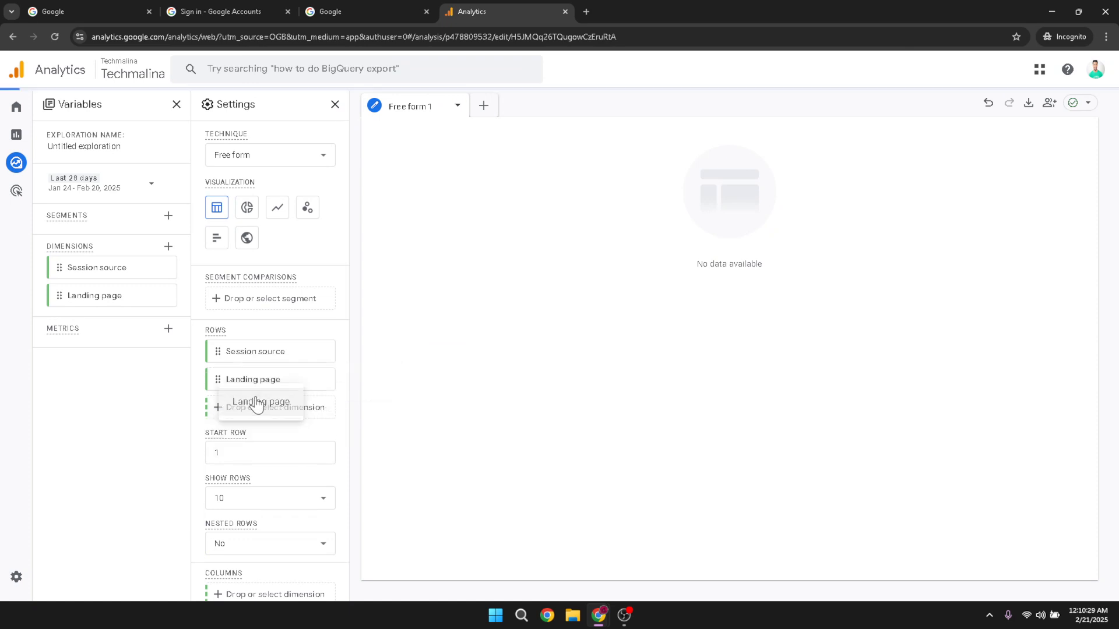
scroll(down, 3)
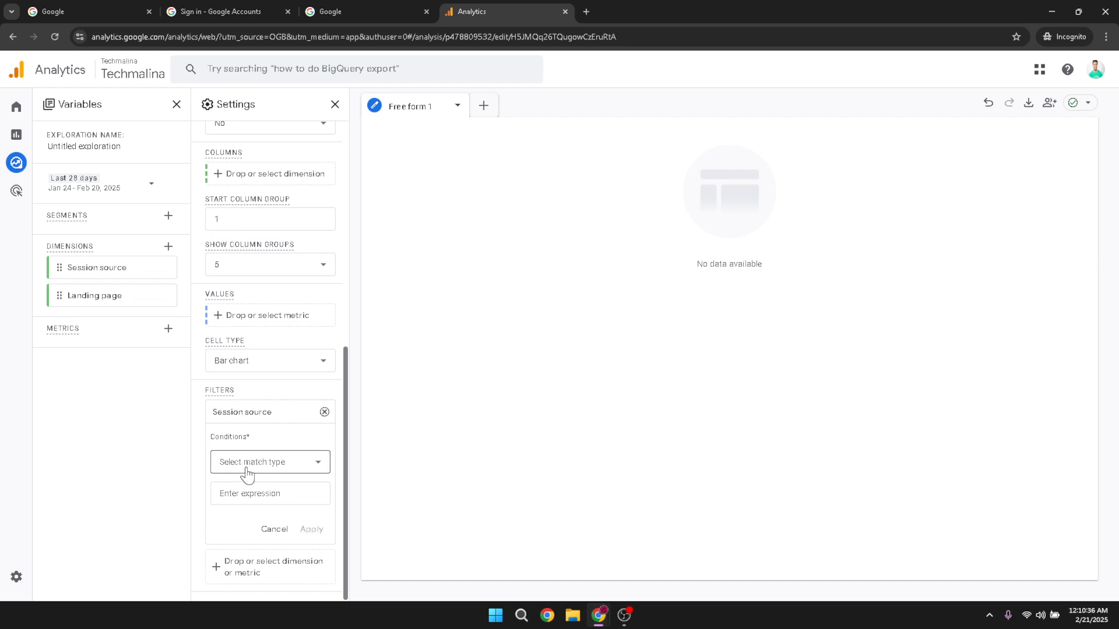
Apply a Session source filter matching 'contains' Facebook.com
click(269, 462)
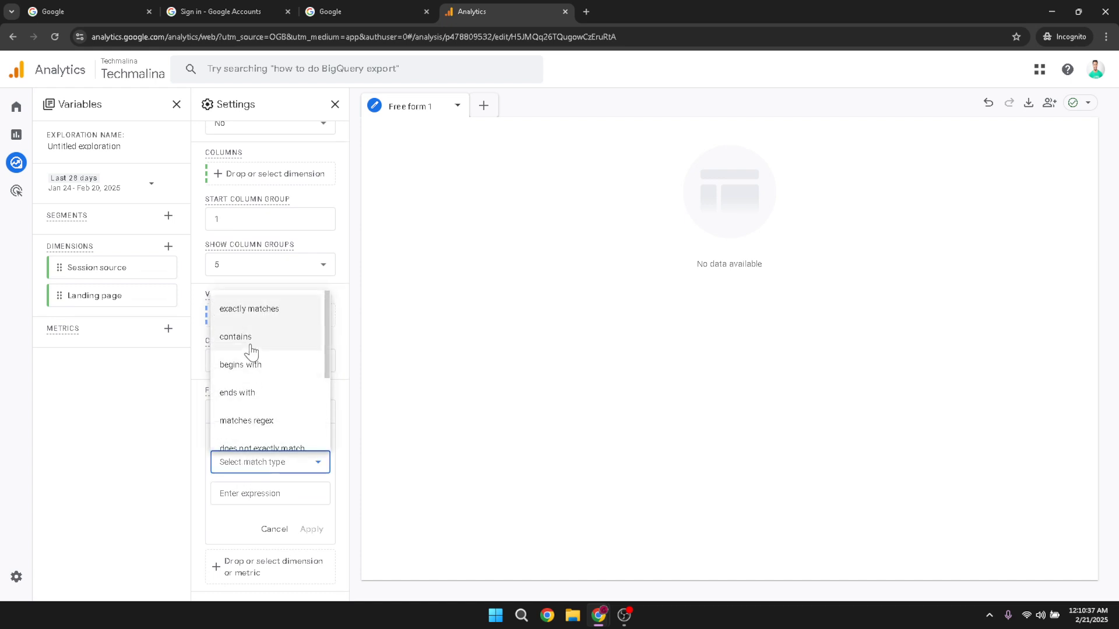
click(234, 335)
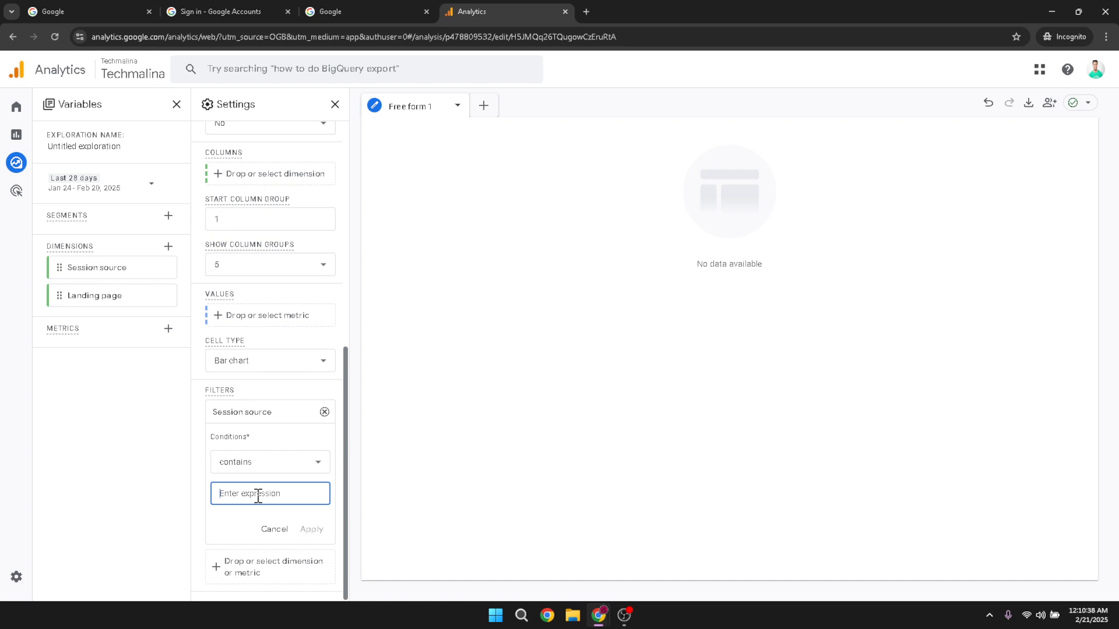
text(Face)
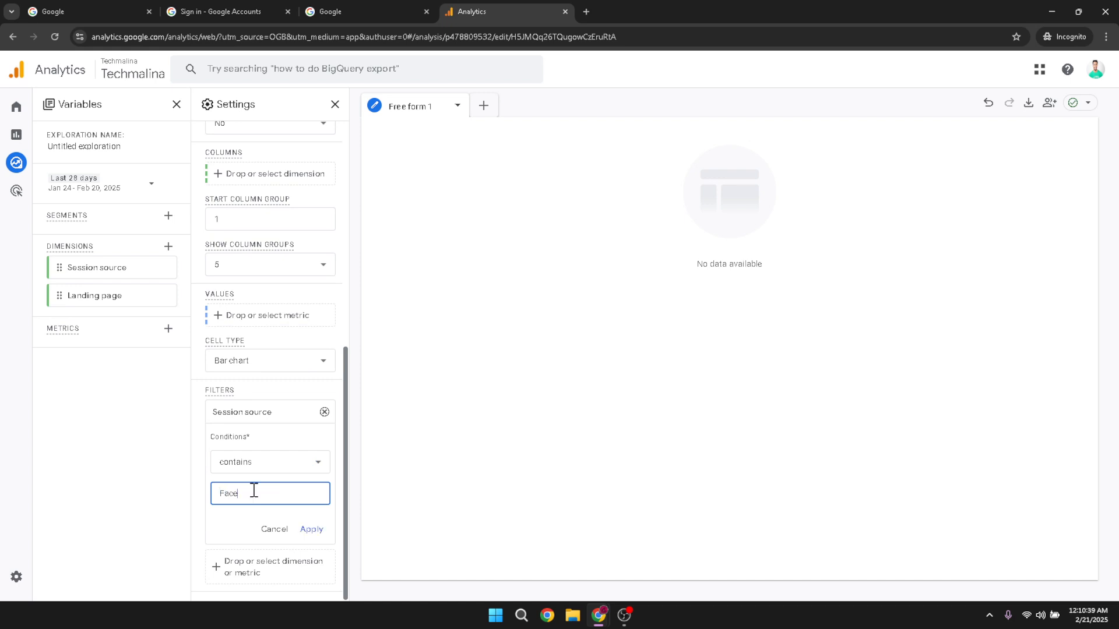
text(book.com)
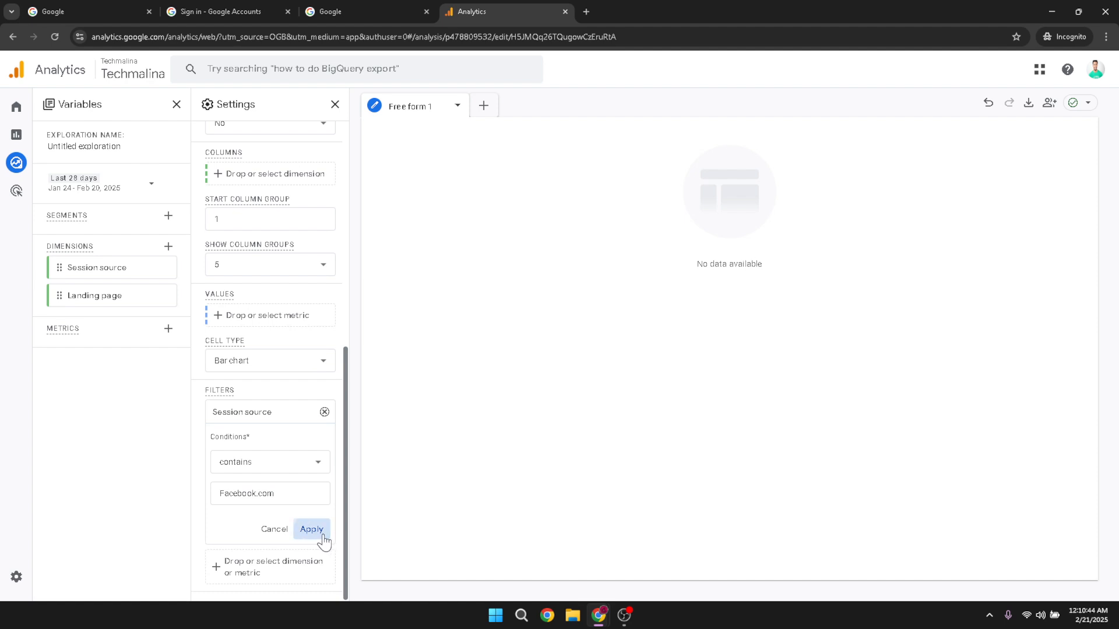
click(311, 529)
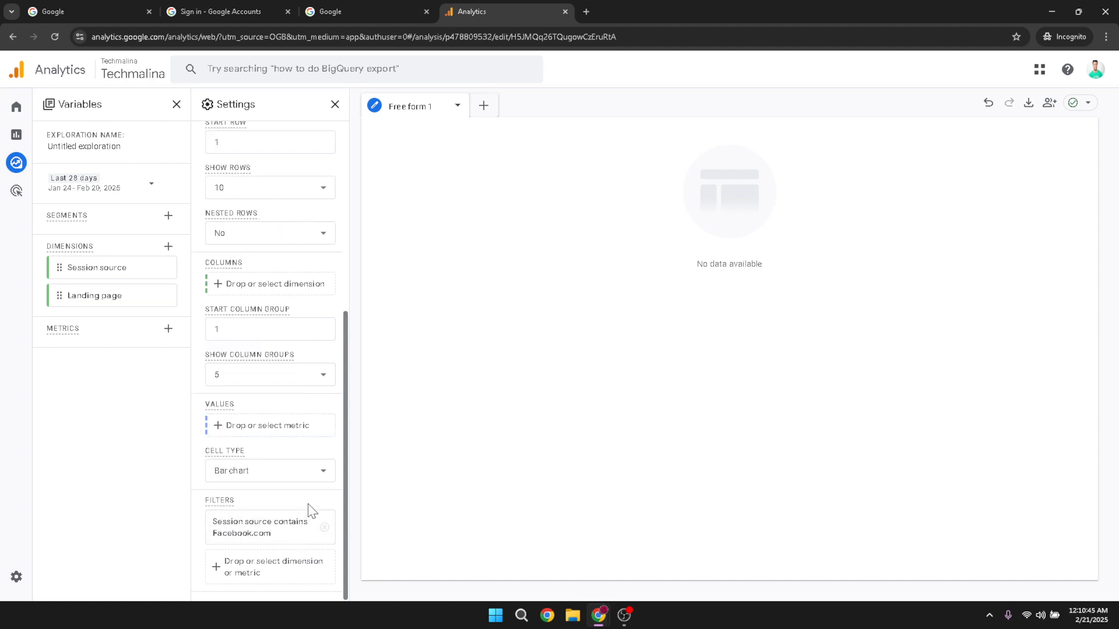
mouse_move(538, 466)
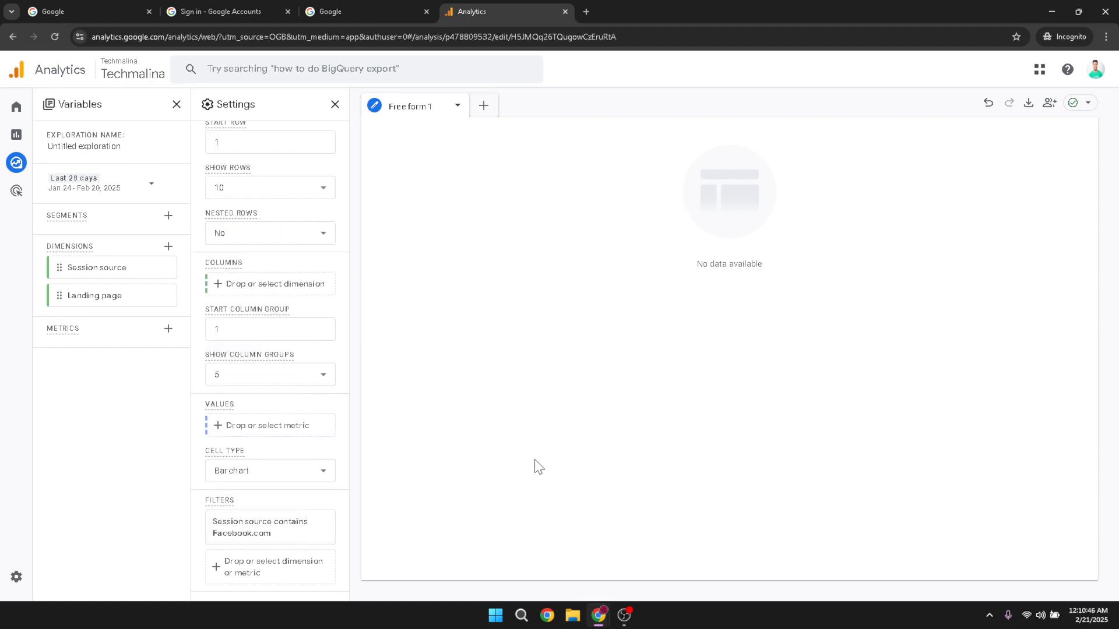
mouse_move(698, 272)
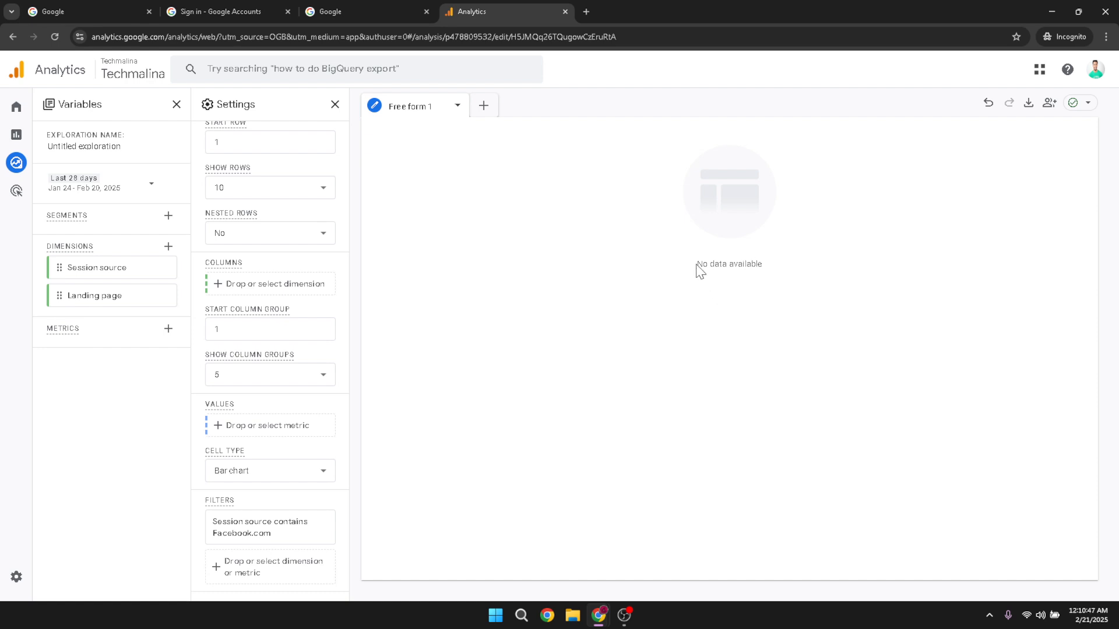